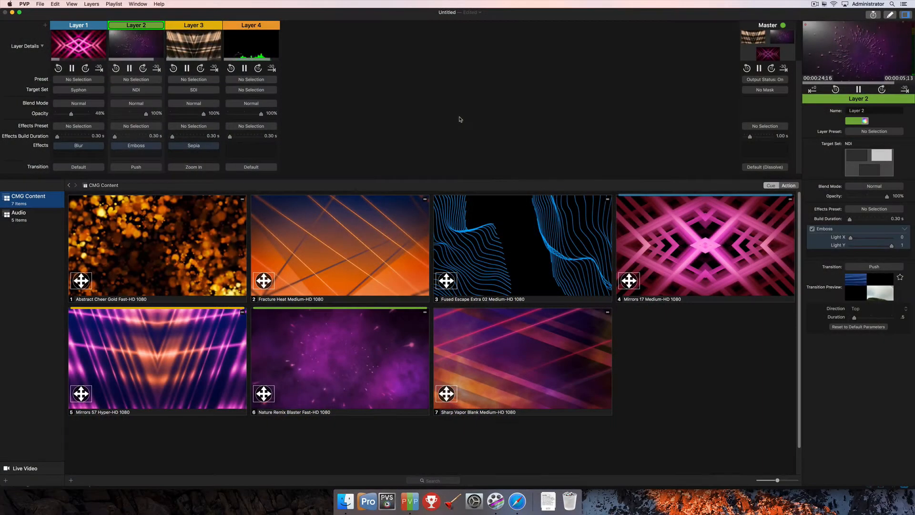
{"action": "mouse_move", "coordinate": [345, 67]}
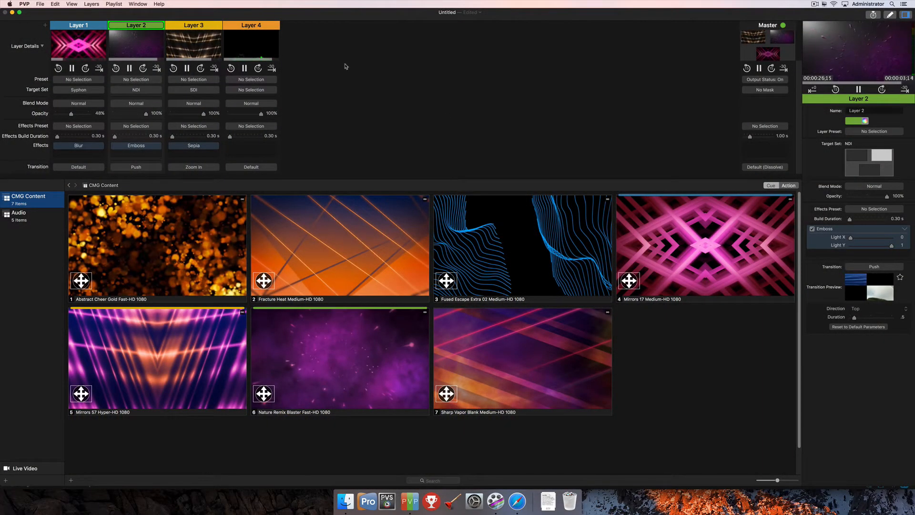
{"action": "mouse_move", "coordinate": [325, 92]}
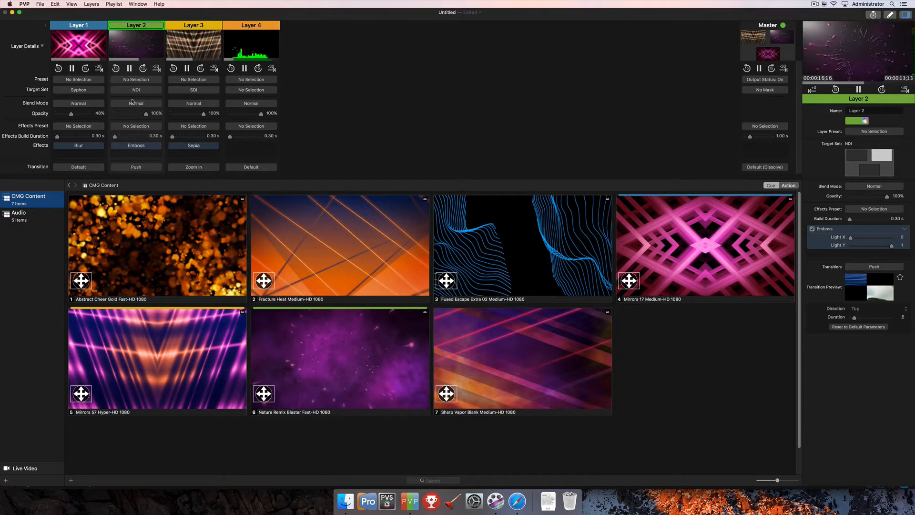
{"action": "mouse_move", "coordinate": [367, 141]}
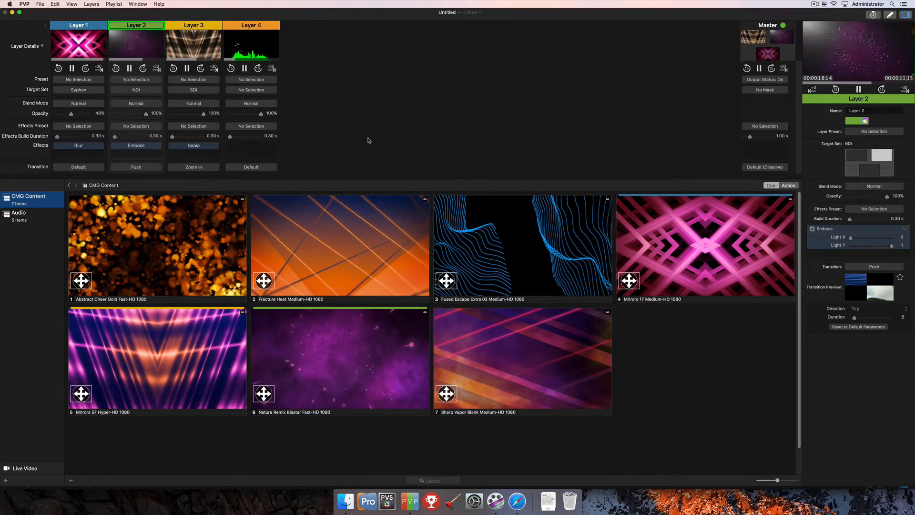
{"action": "mouse_move", "coordinate": [528, 259]}
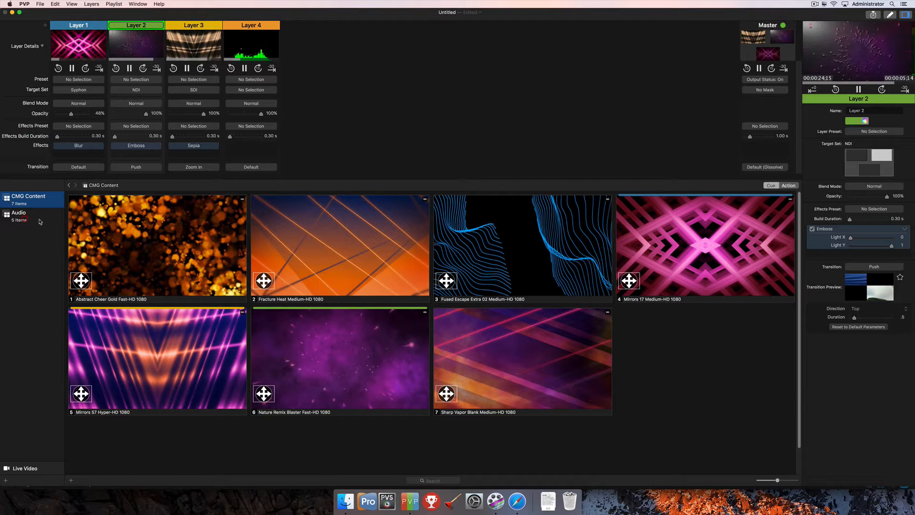
Glance at the Audio playlist, return to CMG Content, and add a new Snapshot cue.
{"action": "left_click", "coordinate": [19, 216]}
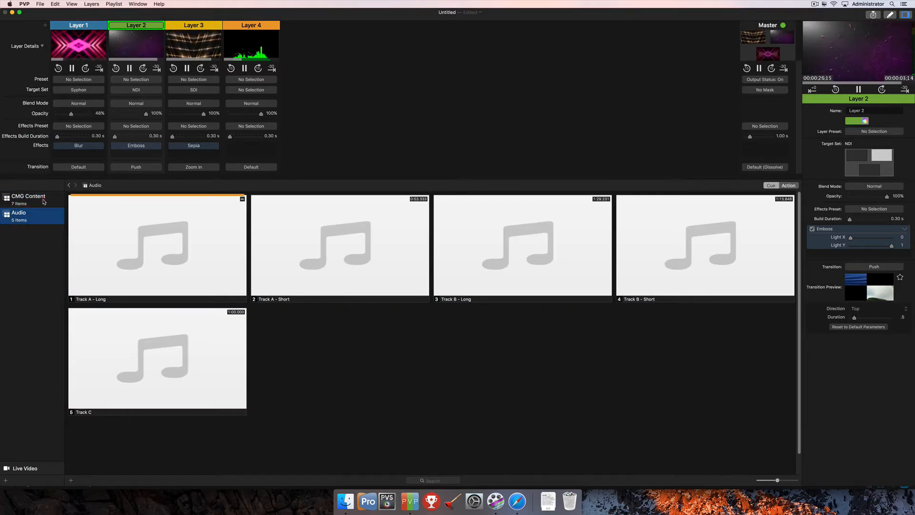
{"action": "left_click", "coordinate": [29, 198]}
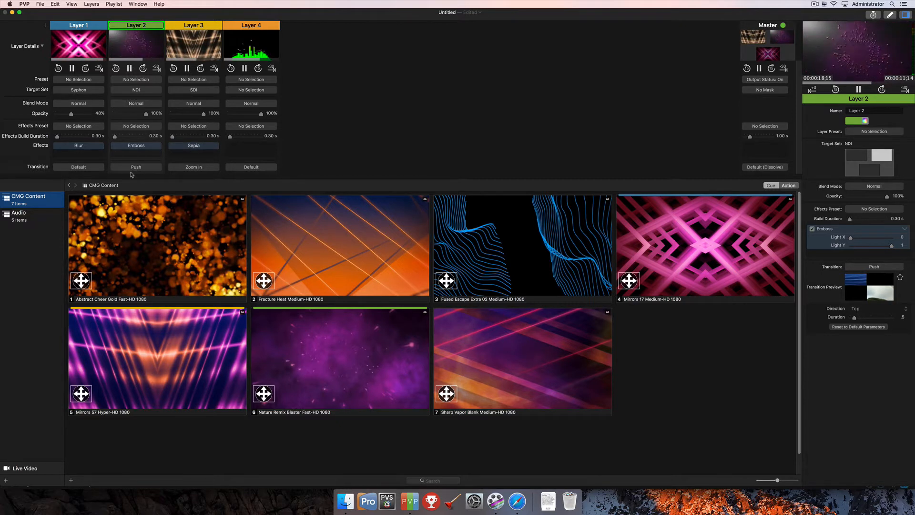
{"action": "mouse_move", "coordinate": [336, 167]}
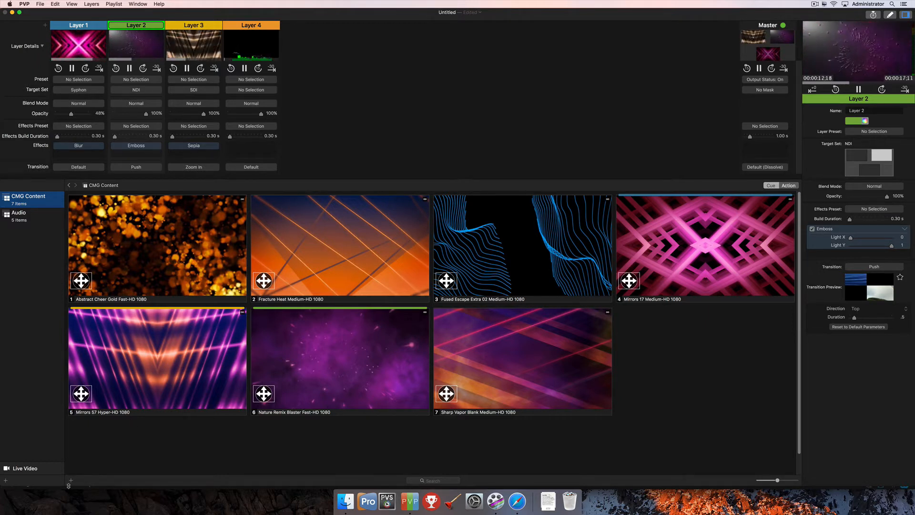
{"action": "left_click", "coordinate": [6, 480]}
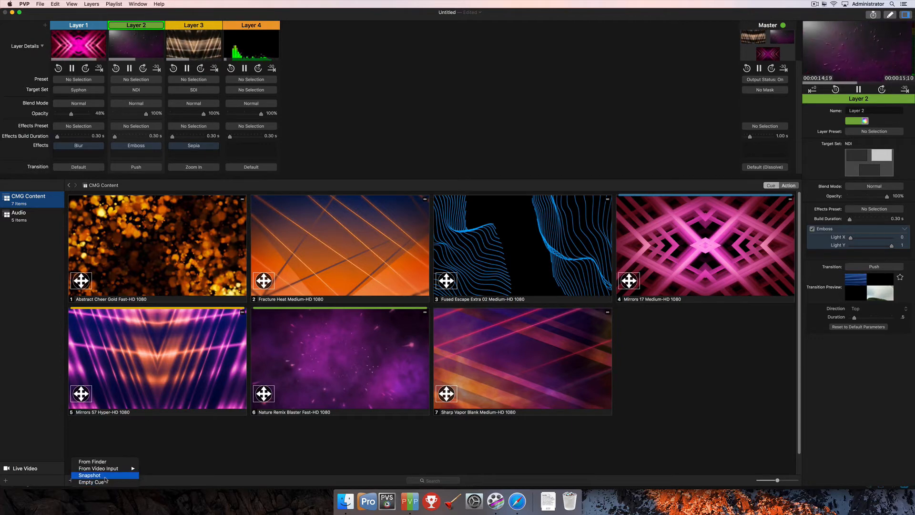
{"action": "left_click", "coordinate": [89, 475]}
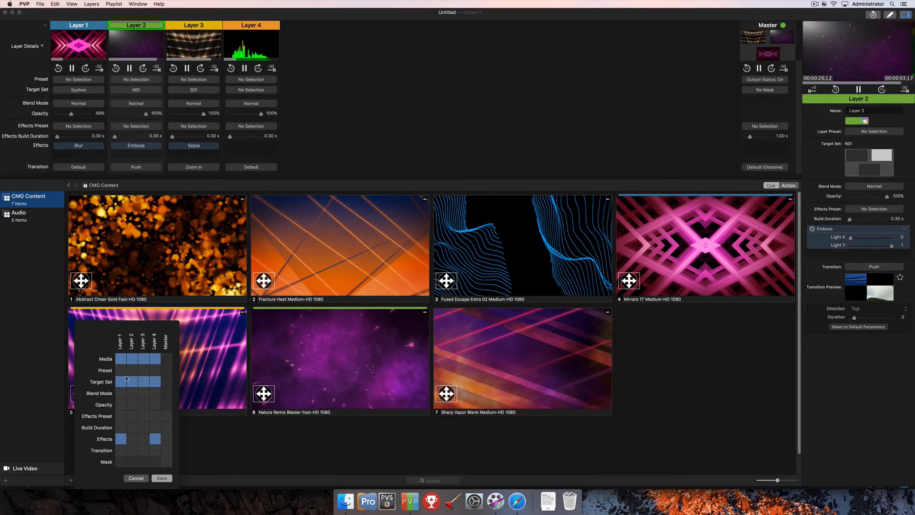
In the snapshot grid, toggle the layers' target sets and add effects for Layers 2 and 3.
{"action": "left_click", "coordinate": [129, 381]}
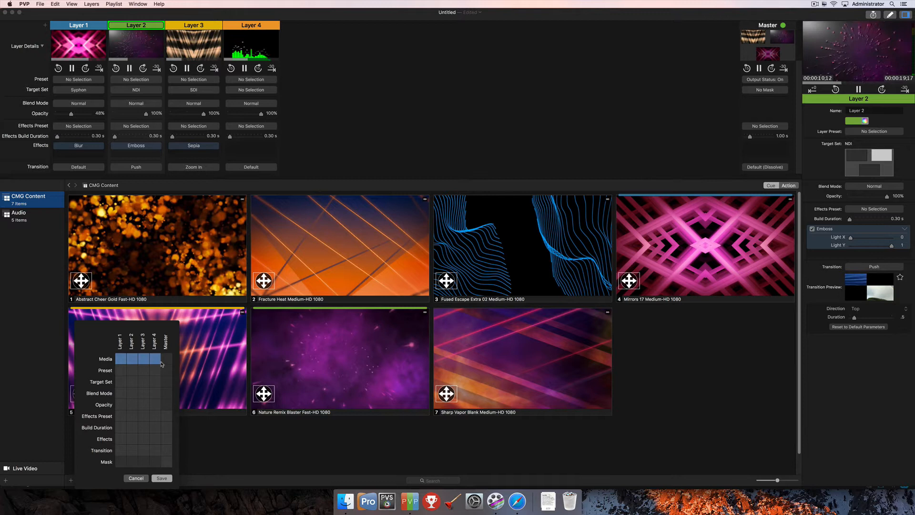
{"action": "mouse_move", "coordinate": [121, 385]}
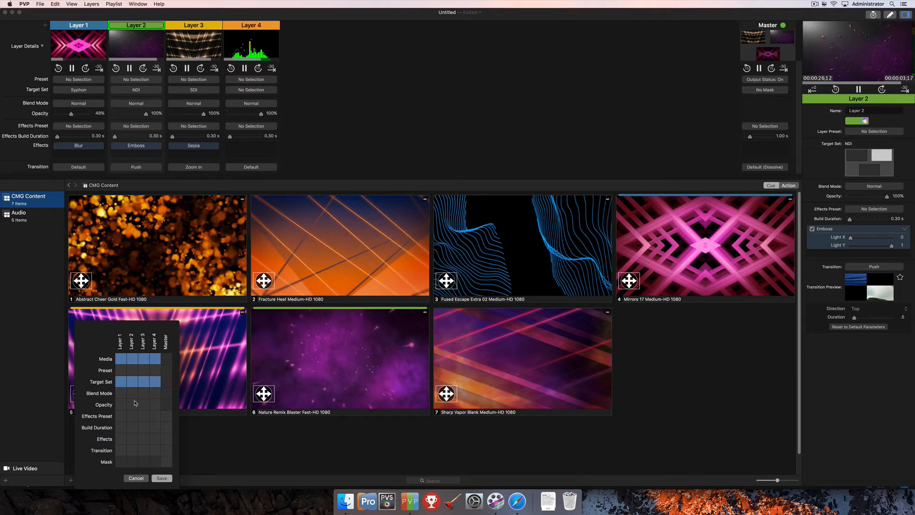
{"action": "mouse_move", "coordinate": [153, 400]}
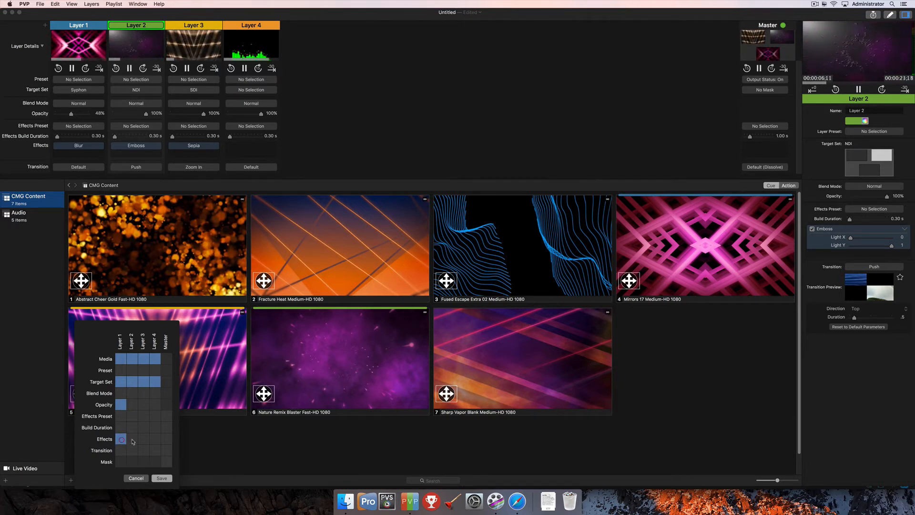
{"action": "left_click", "coordinate": [140, 439]}
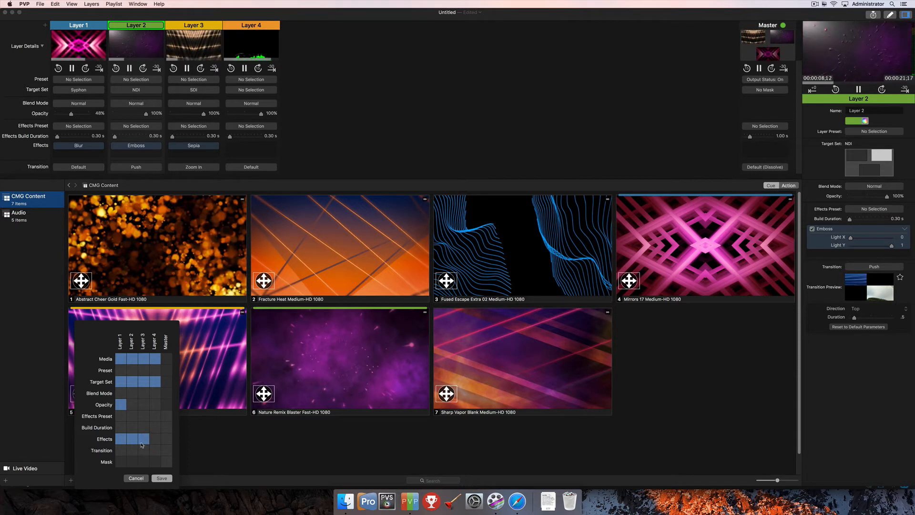
{"action": "mouse_move", "coordinate": [120, 455]}
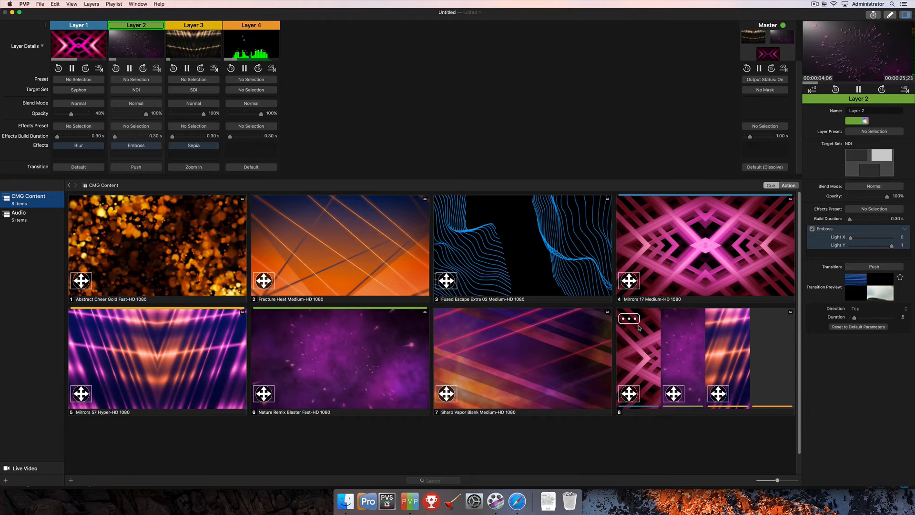
{"action": "mouse_move", "coordinate": [645, 333]}
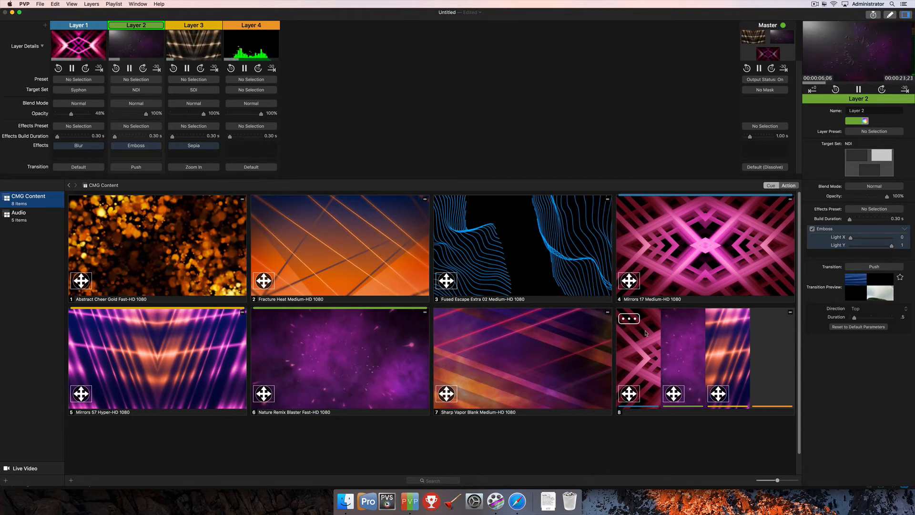
{"action": "mouse_move", "coordinate": [645, 333]}
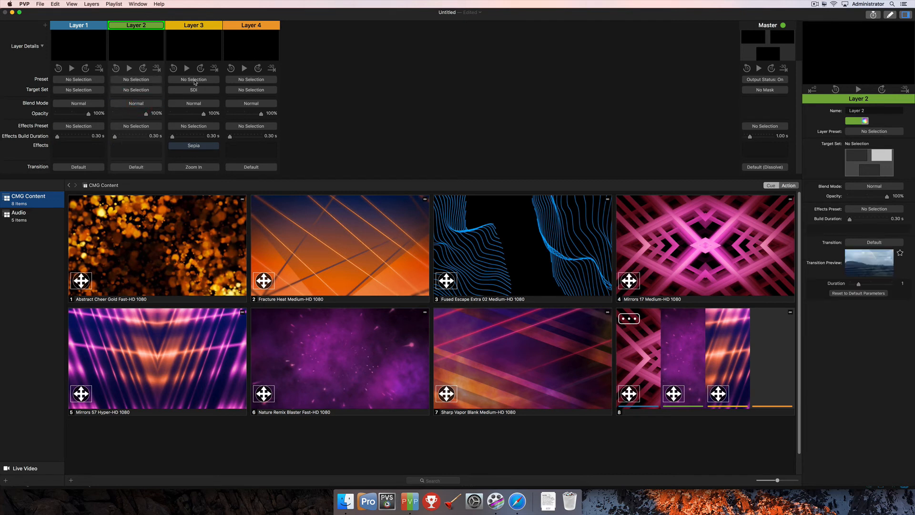
Reset Layer 3's target set, effects and transition to their defaults.
{"action": "left_click", "coordinate": [250, 78]}
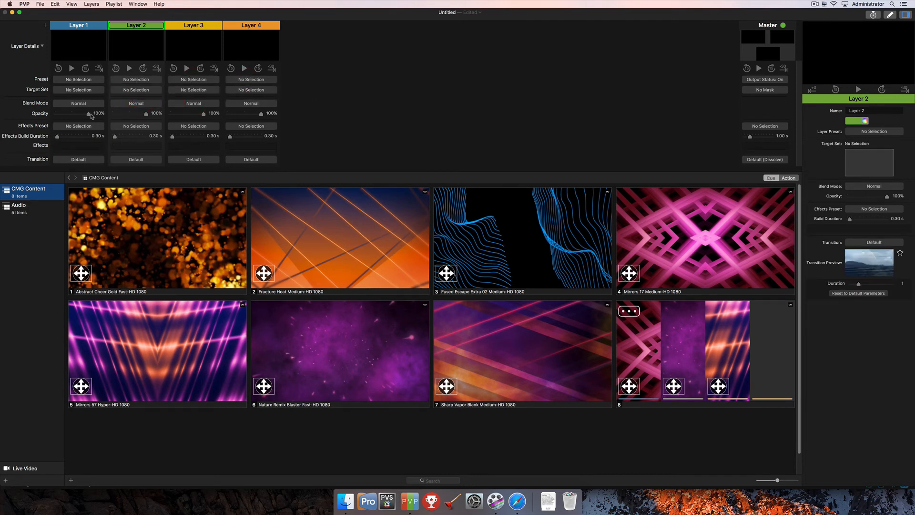
{"action": "mouse_move", "coordinate": [266, 120]}
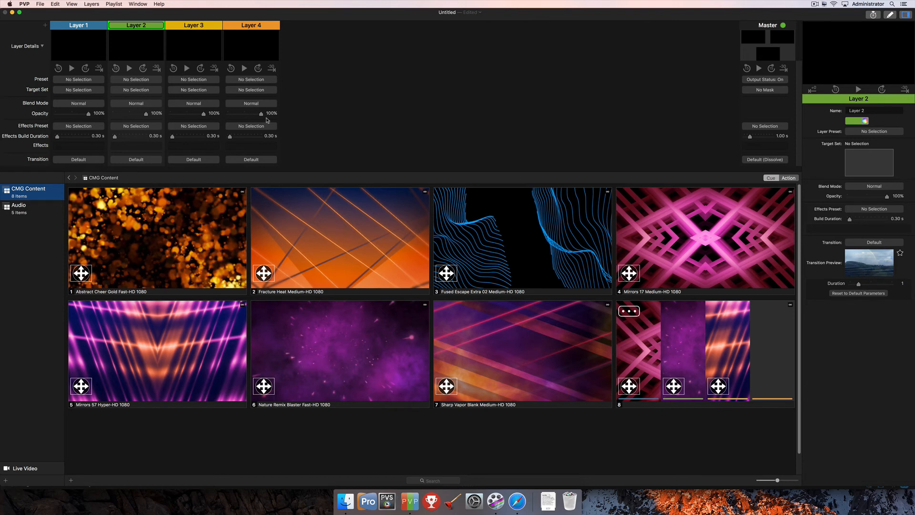
{"action": "mouse_move", "coordinate": [432, 163]}
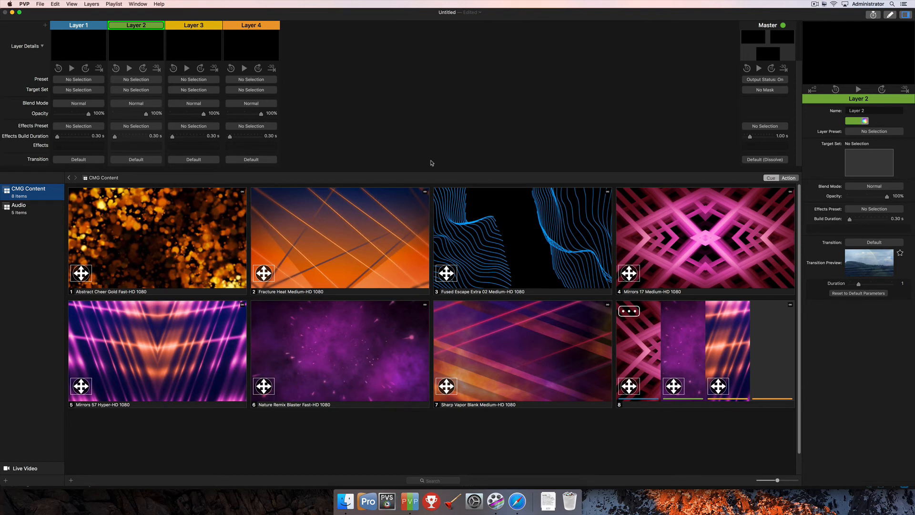
{"action": "mouse_move", "coordinate": [733, 358]}
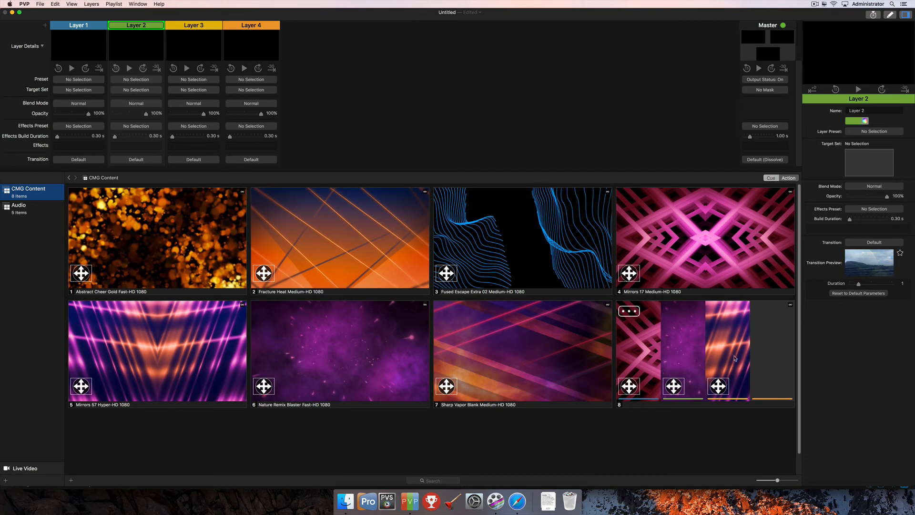
{"action": "mouse_move", "coordinate": [693, 360]}
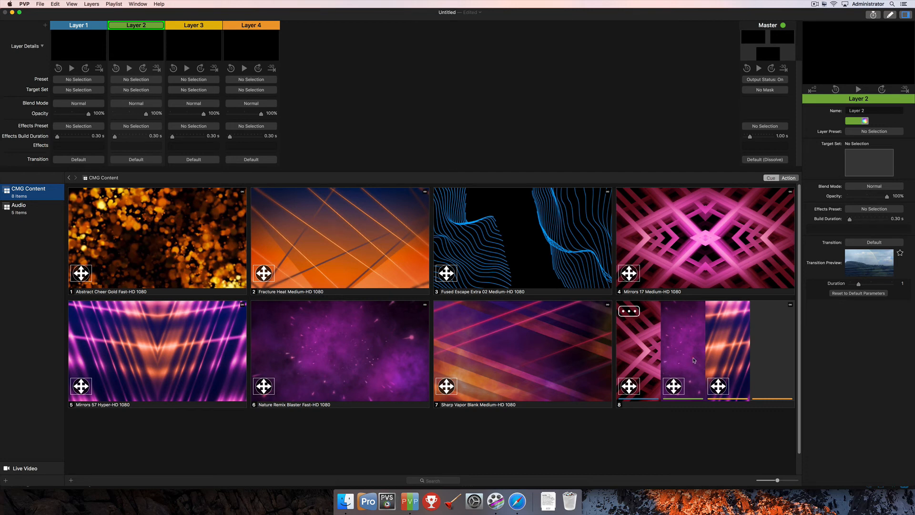